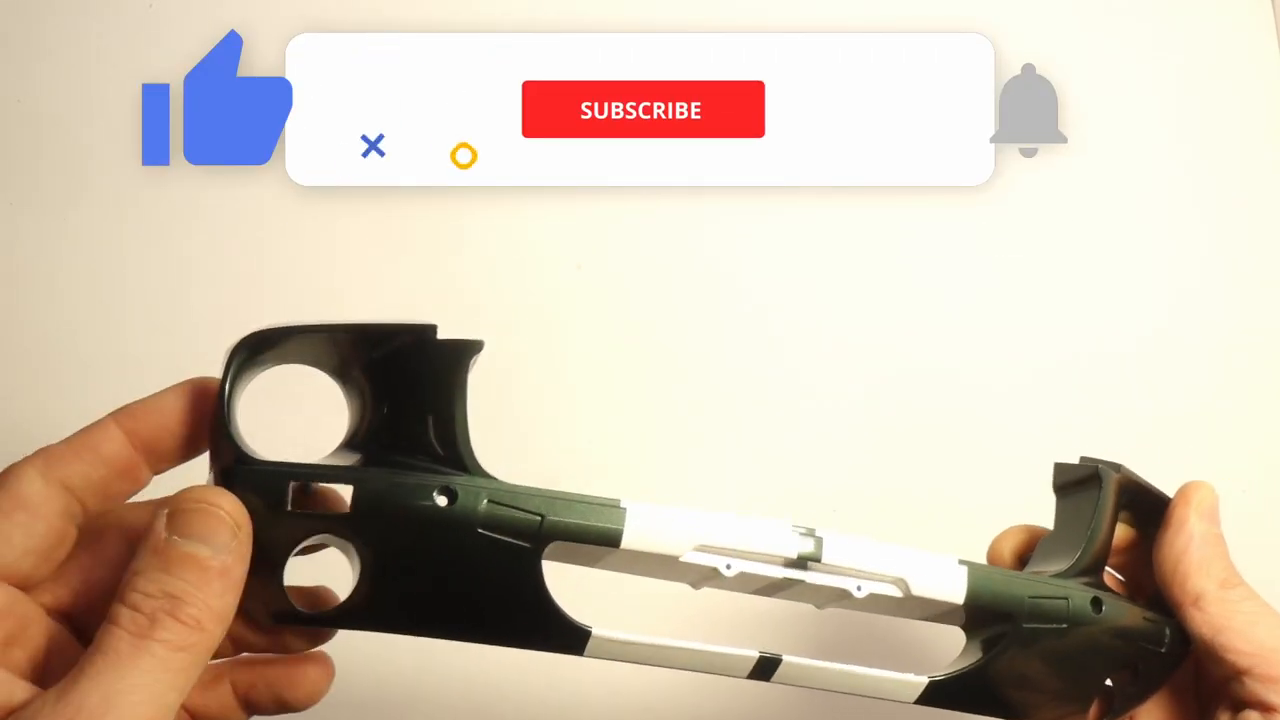
left_click(641, 110)
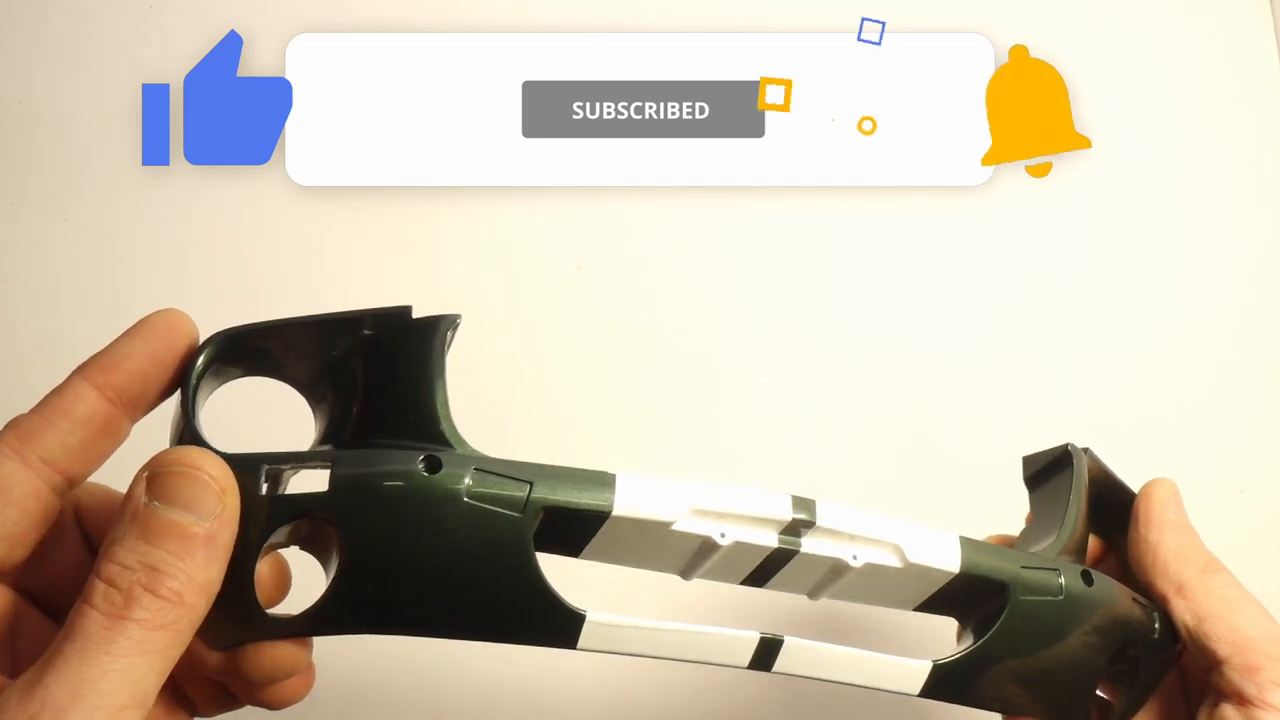